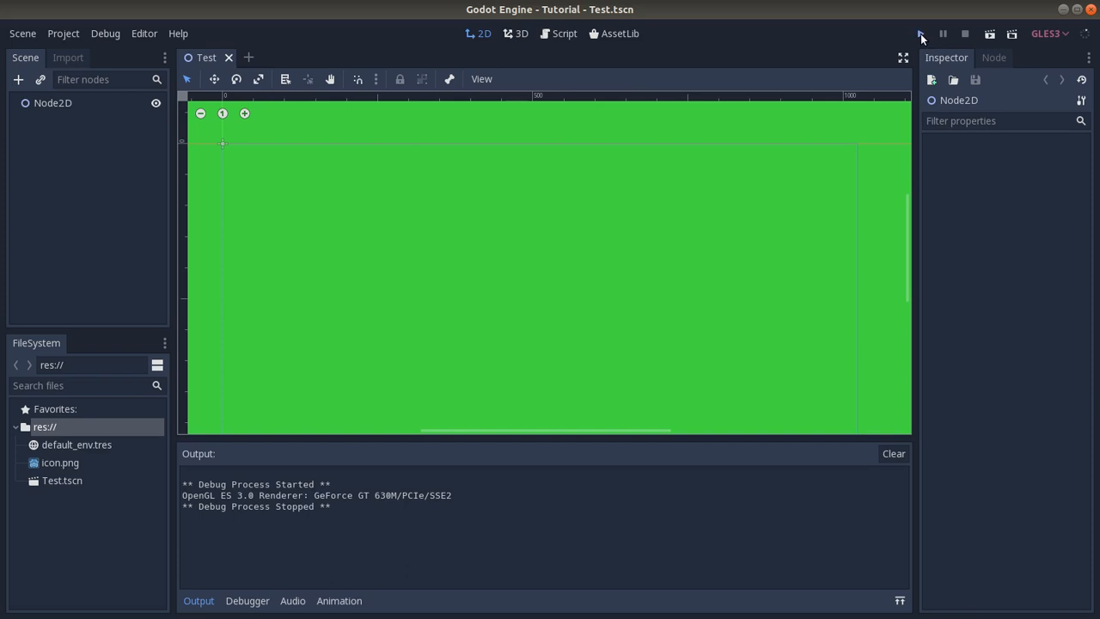
- Run the game to see how it launches, try maximising its window, then close it
{"action": "left_click", "coordinate": [921, 34]}
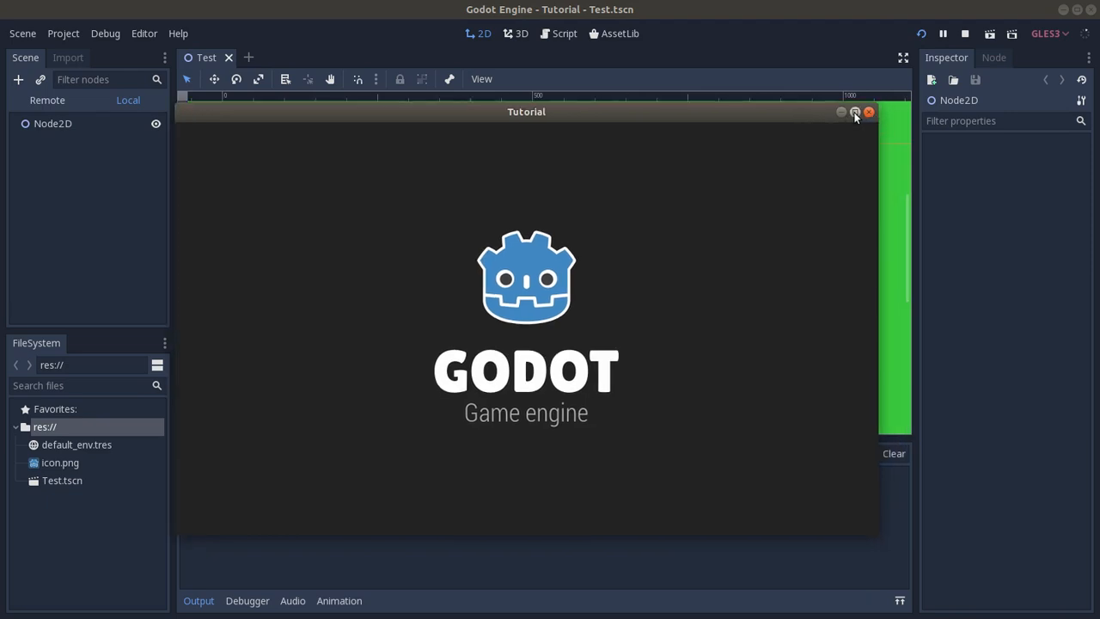
{"action": "left_click", "coordinate": [854, 113]}
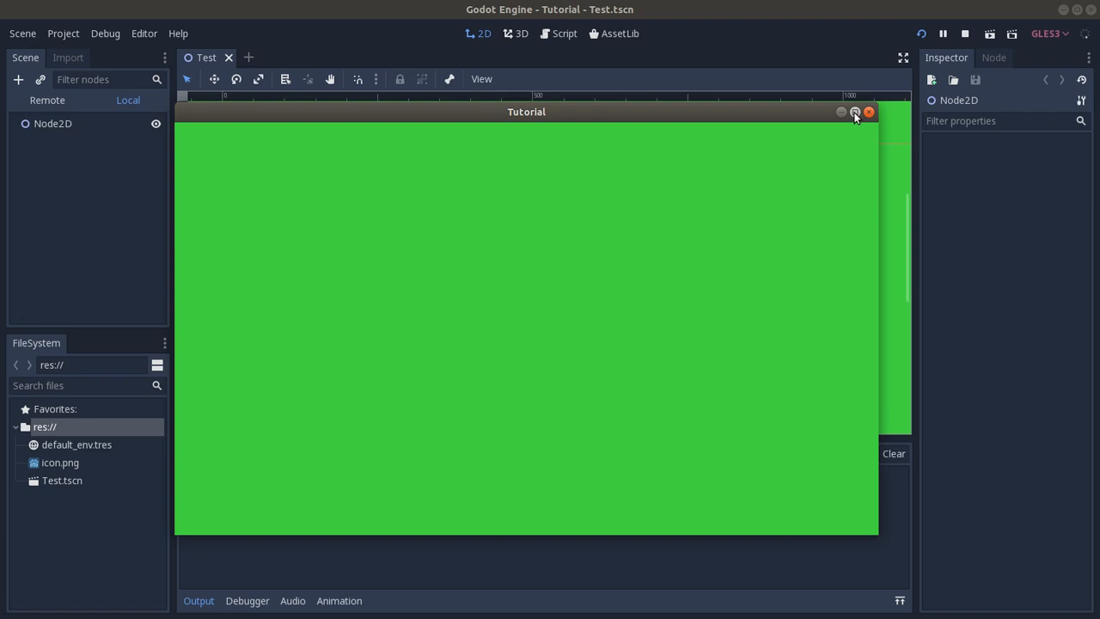
{"action": "left_click", "coordinate": [868, 112]}
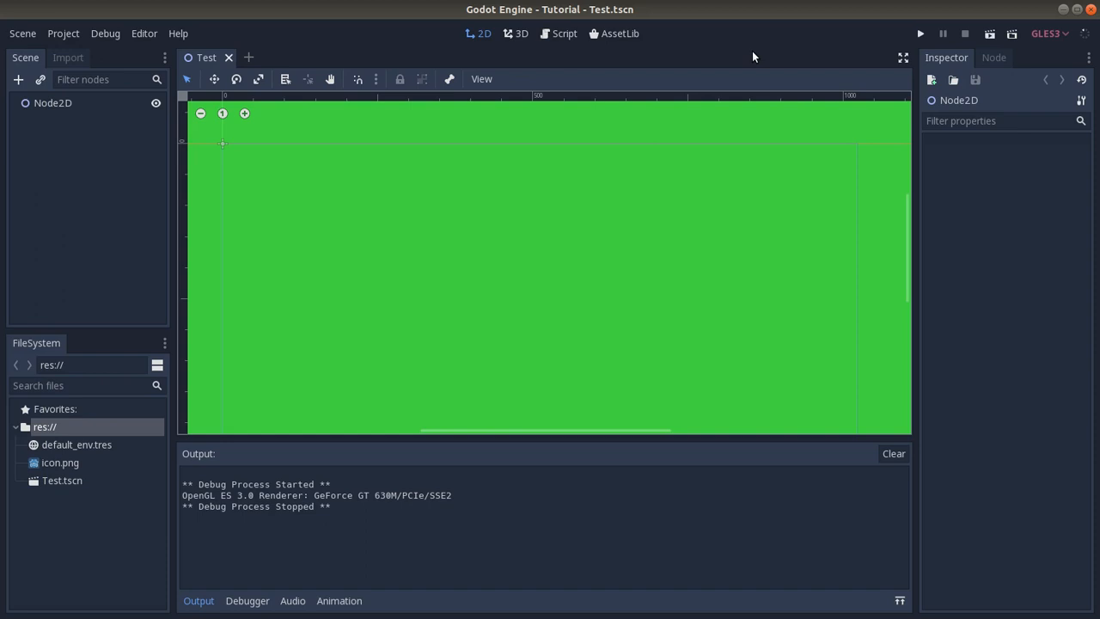
{"action": "mouse_move", "coordinate": [437, 59]}
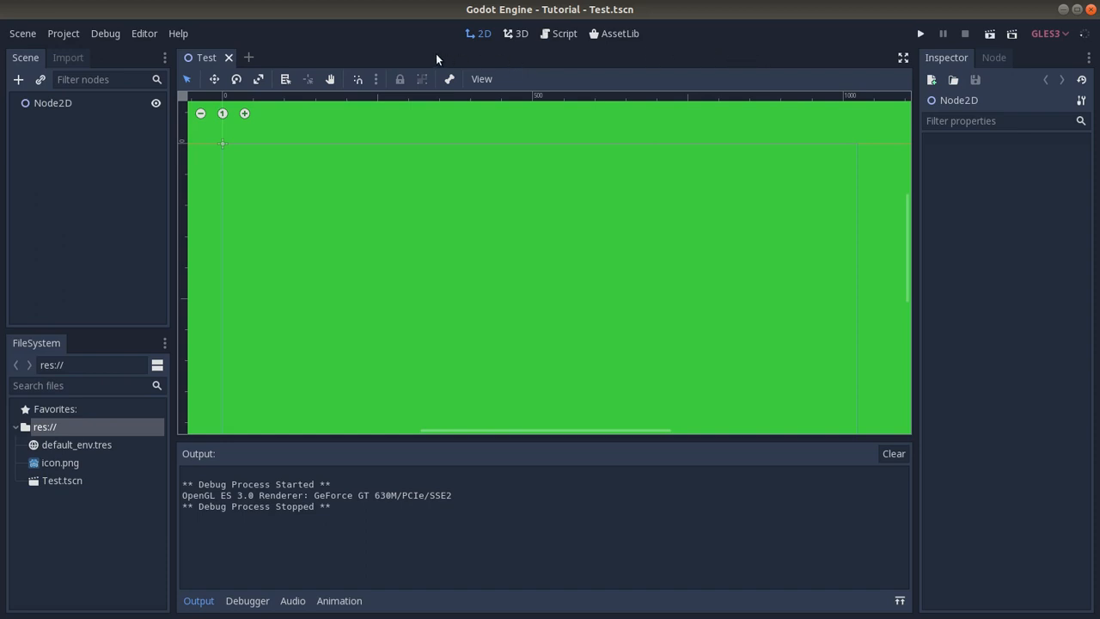
{"action": "mouse_move", "coordinate": [63, 33]}
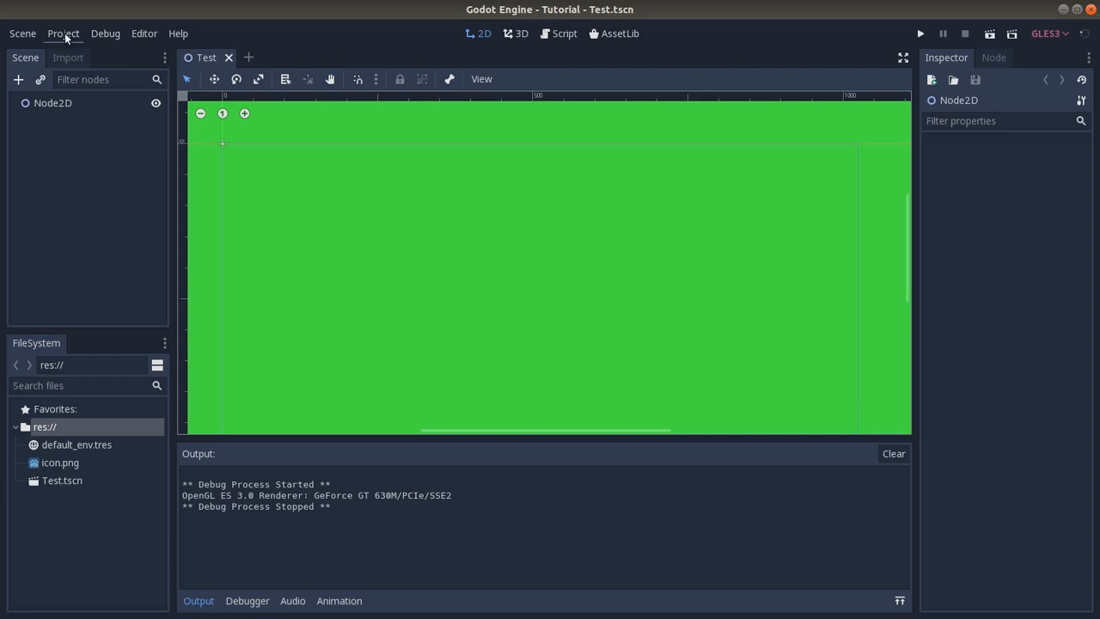
{"action": "mouse_move", "coordinate": [63, 33]}
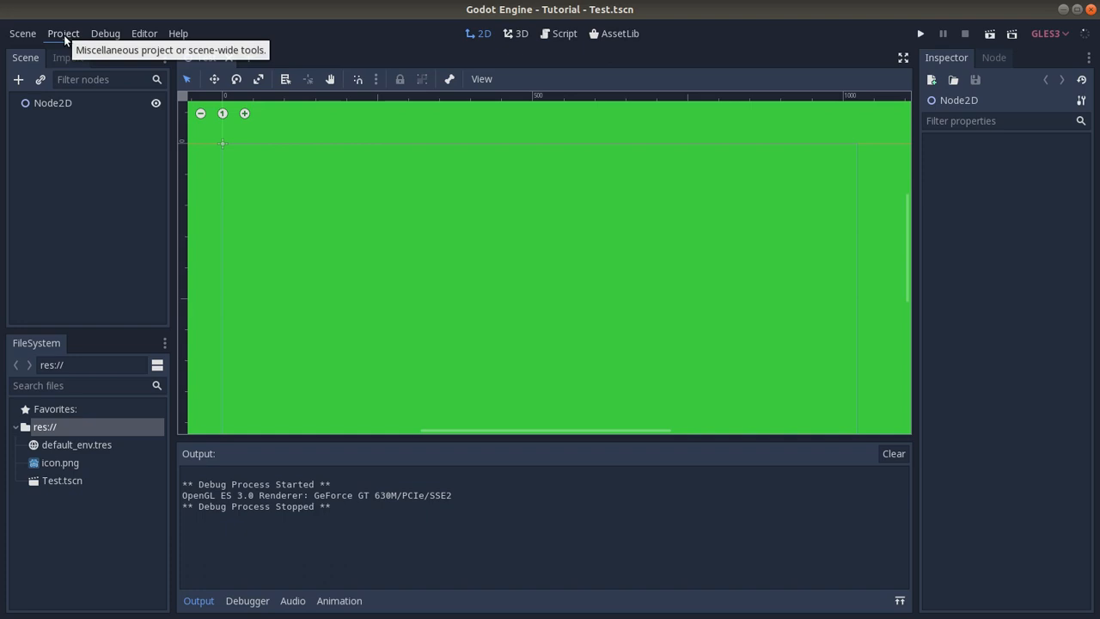
- Open Project Settings, view the Debug category, and scroll toward Display
{"action": "left_click", "coordinate": [62, 33]}
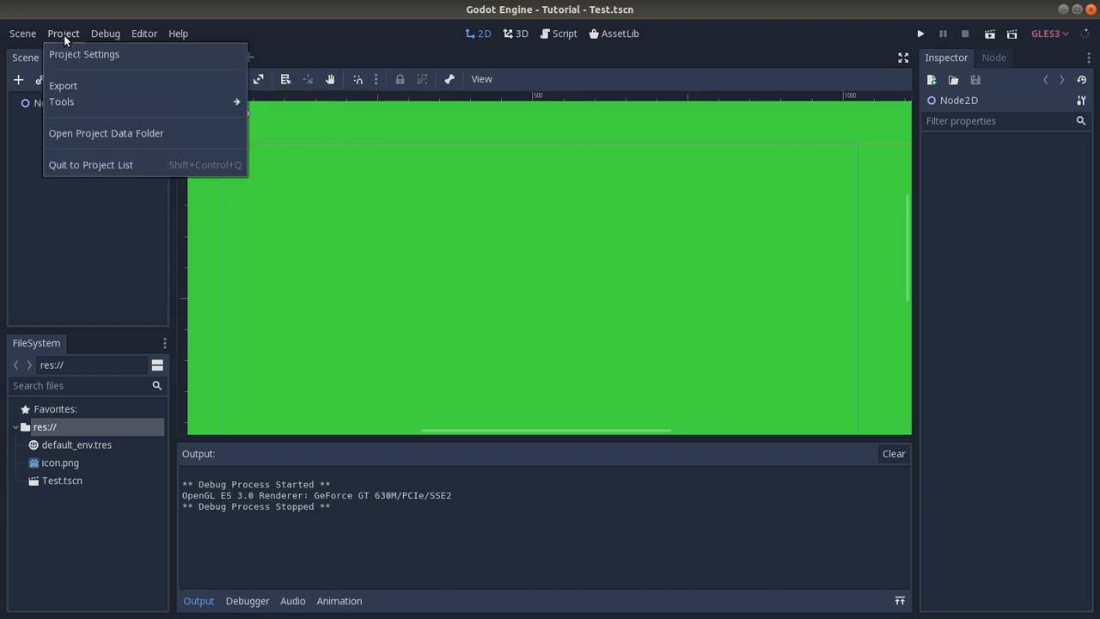
{"action": "left_click", "coordinate": [83, 53]}
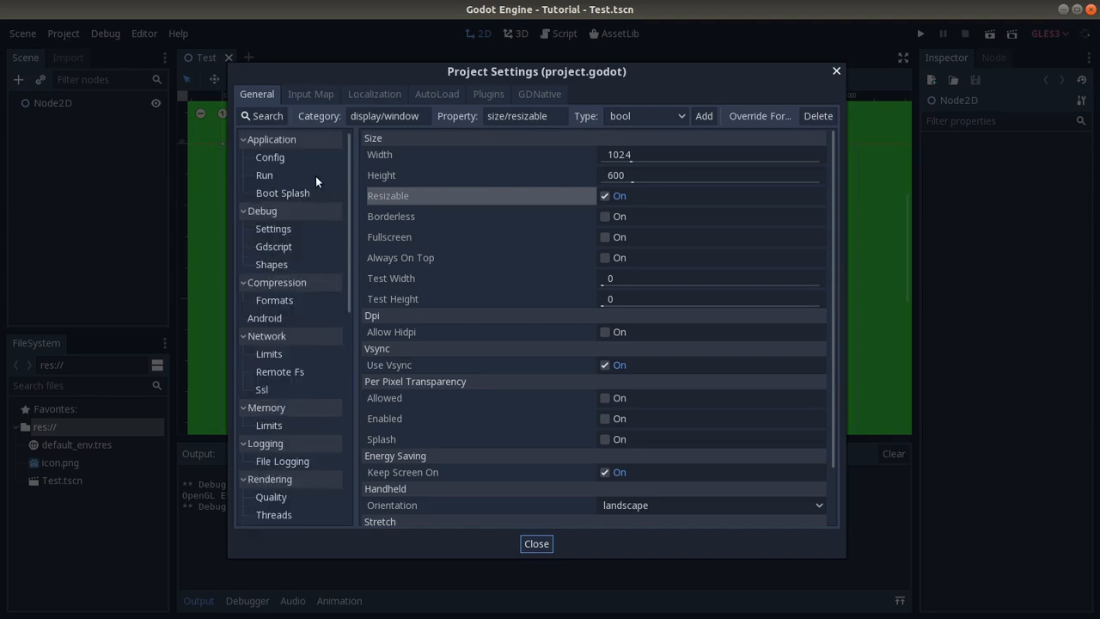
{"action": "left_click", "coordinate": [274, 229]}
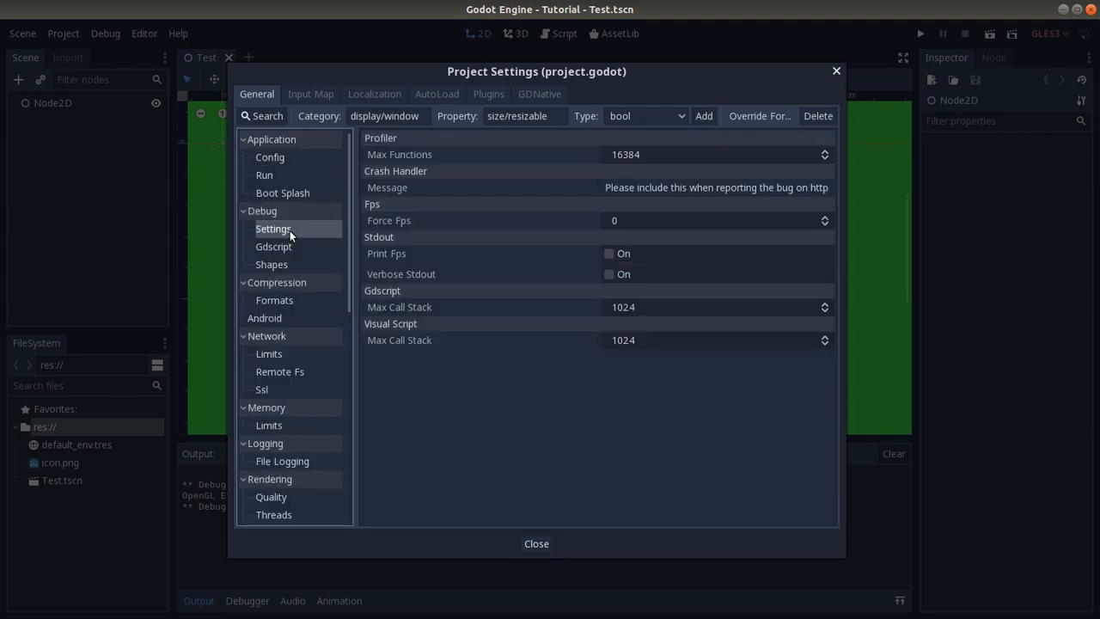
{"action": "scroll", "scroll_direction": "down", "scroll_amount": 3}
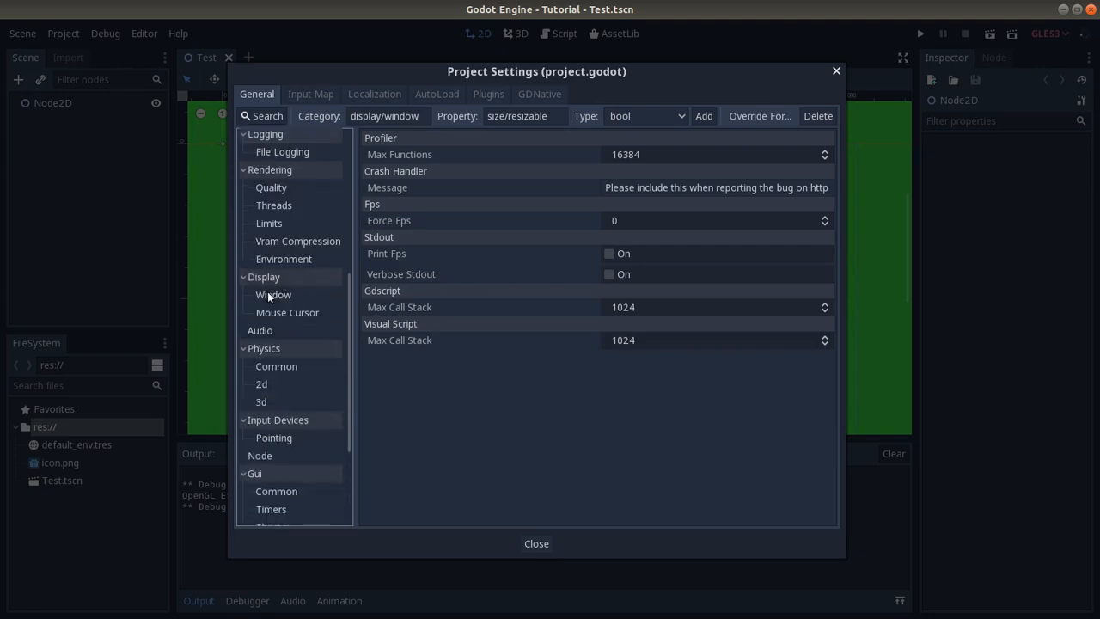
{"action": "mouse_move", "coordinate": [275, 295]}
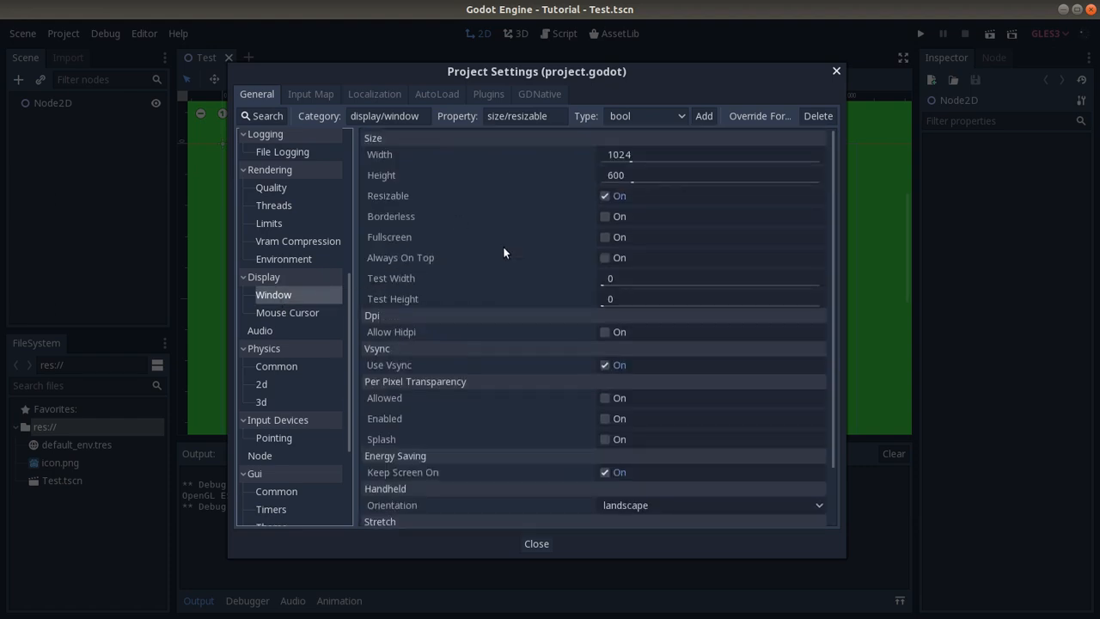
{"action": "mouse_move", "coordinate": [713, 346]}
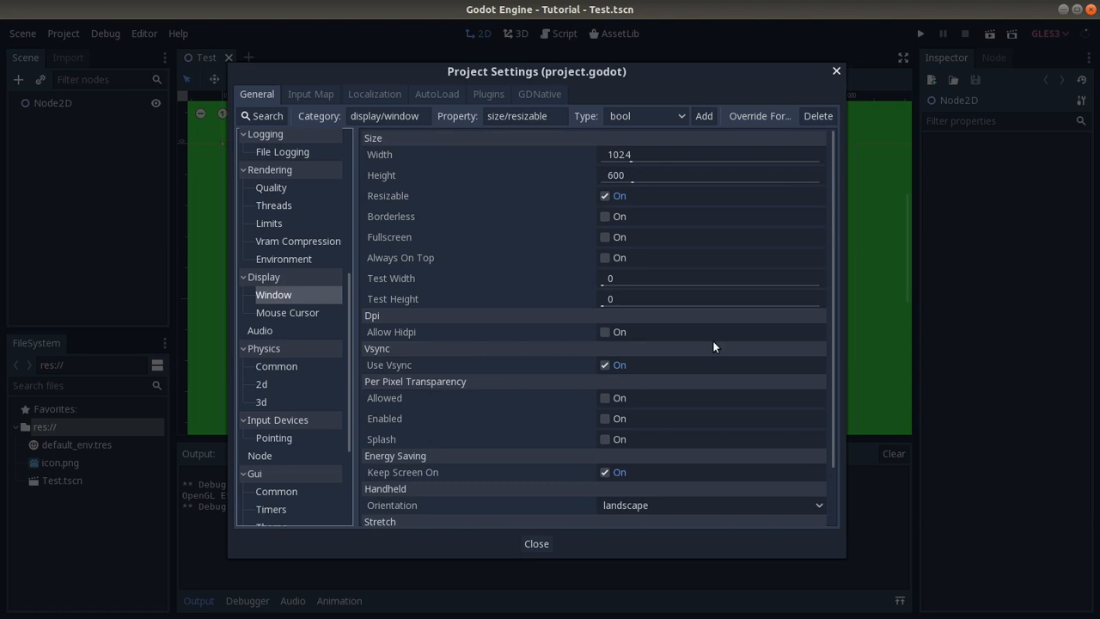
{"action": "mouse_move", "coordinate": [494, 346]}
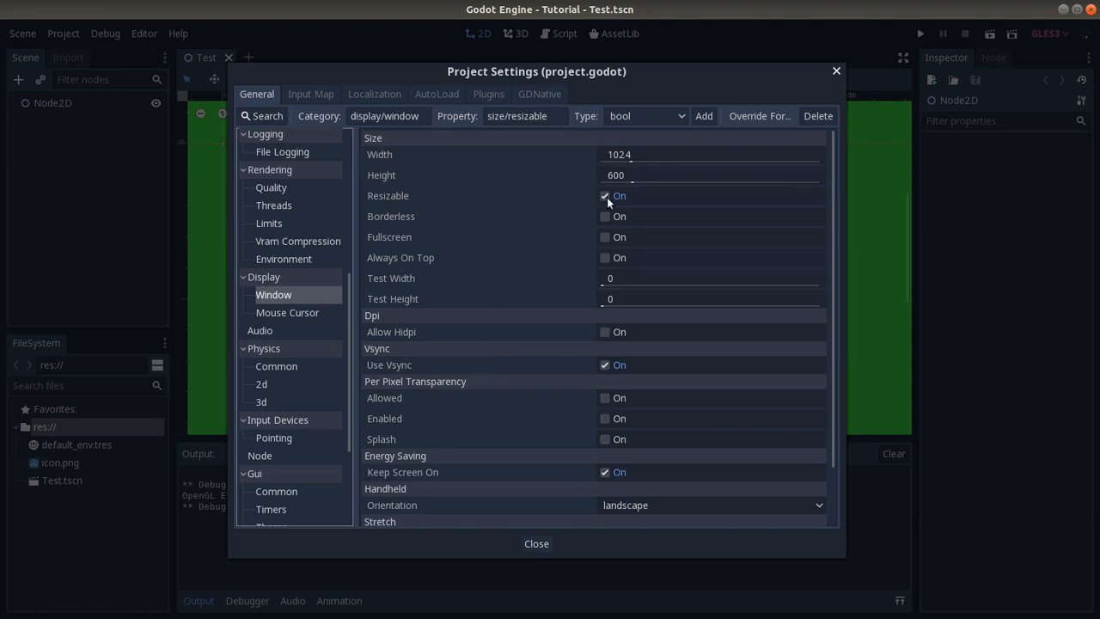
{"action": "mouse_move", "coordinate": [376, 255]}
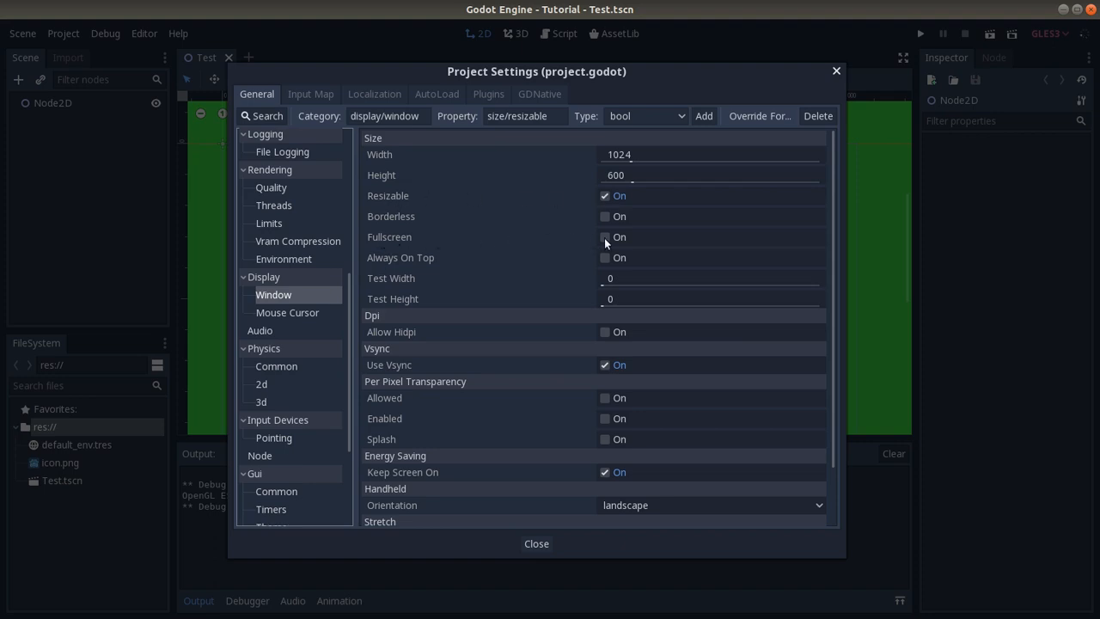
- Tick Fullscreen under Display > Window and close Project Settings
{"action": "left_click", "coordinate": [604, 236]}
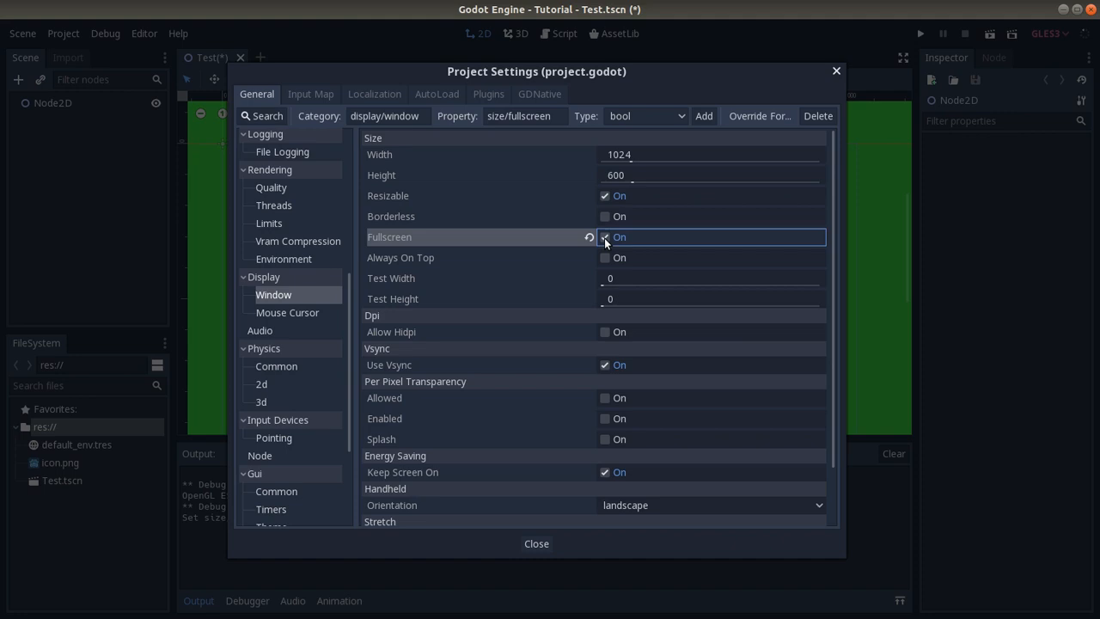
{"action": "left_click", "coordinate": [535, 543]}
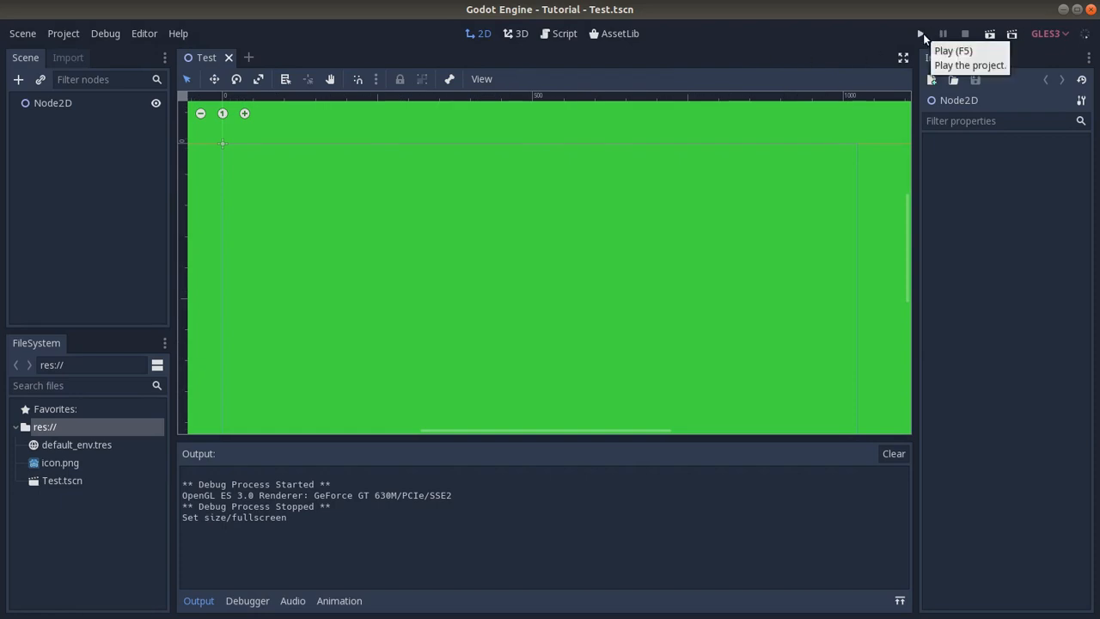
- Run the project again to test the fullscreen launch
{"action": "left_click", "coordinate": [920, 33]}
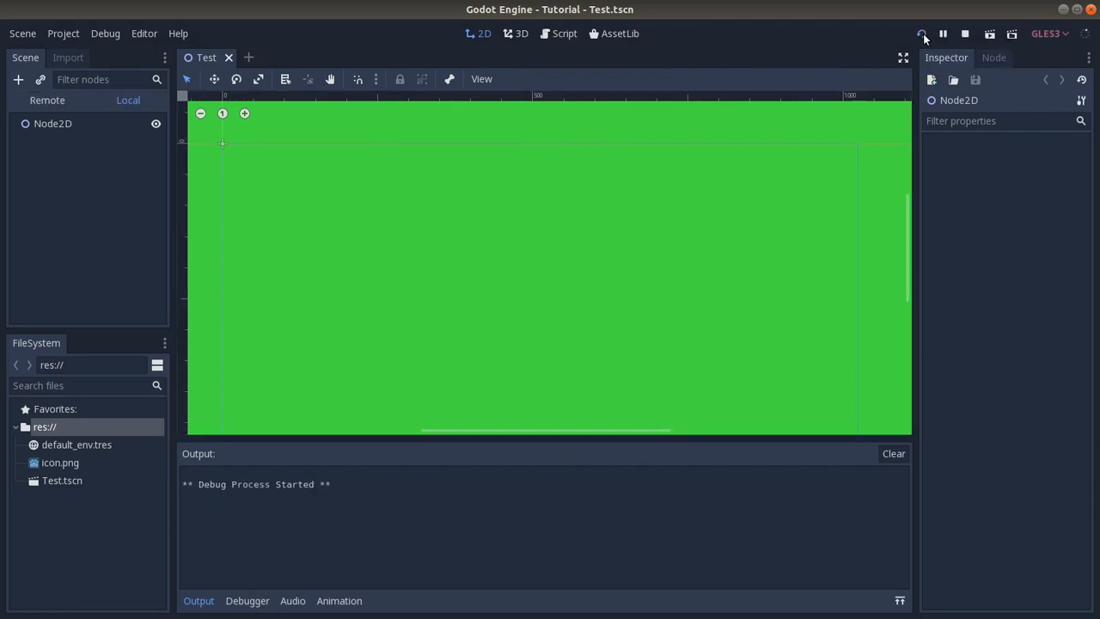